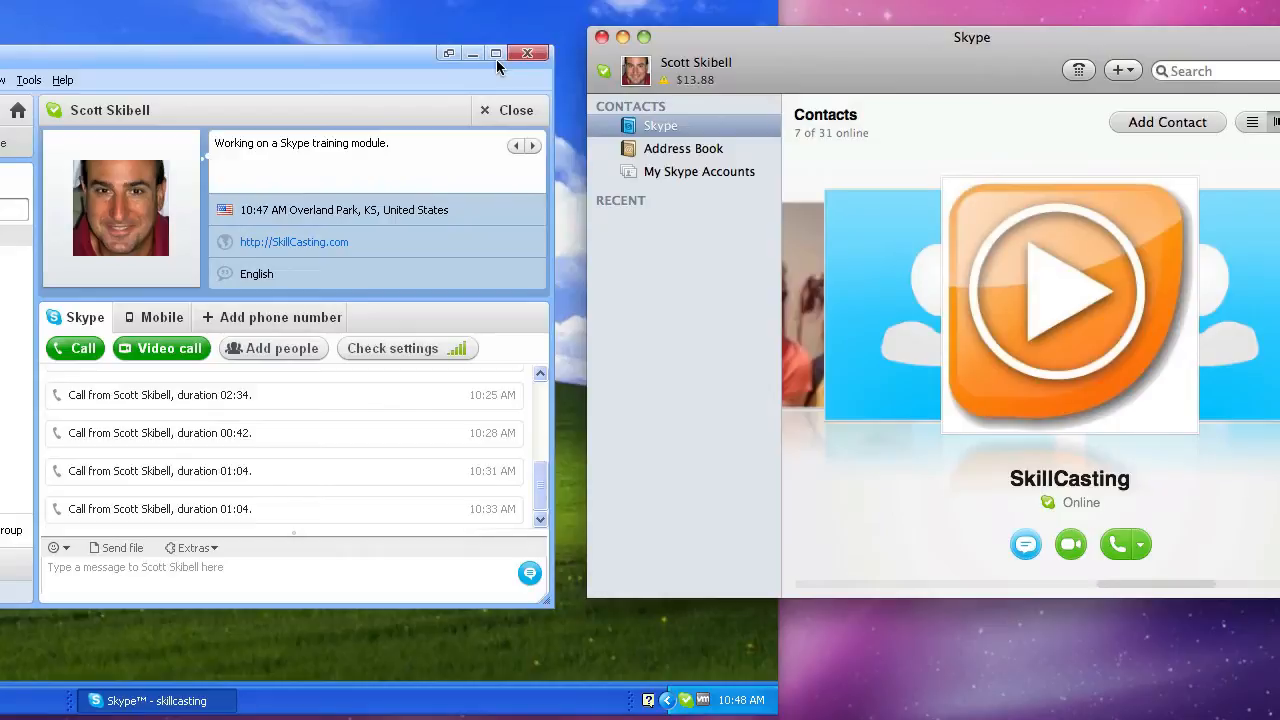
{"action": "mouse_move", "coordinate": [202, 68]}
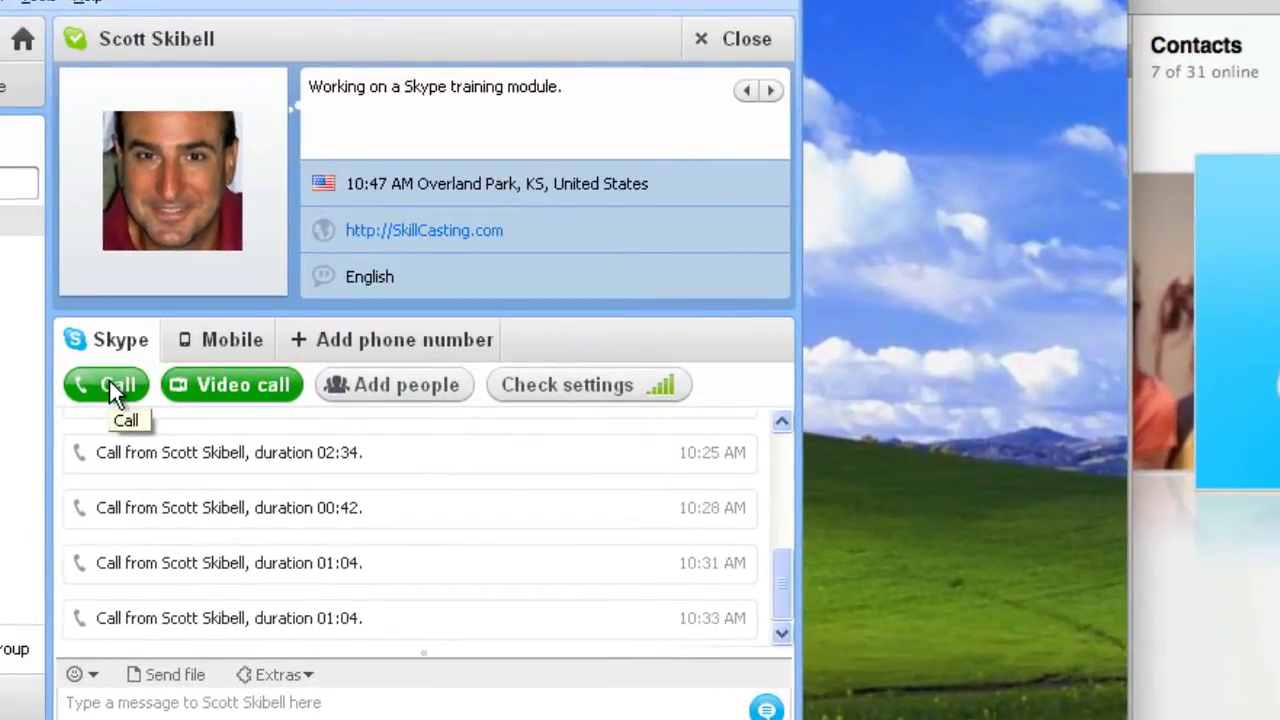
Step: Call Scott Skibell by voice from the contact profile
{"action": "left_click", "coordinate": [104, 384]}
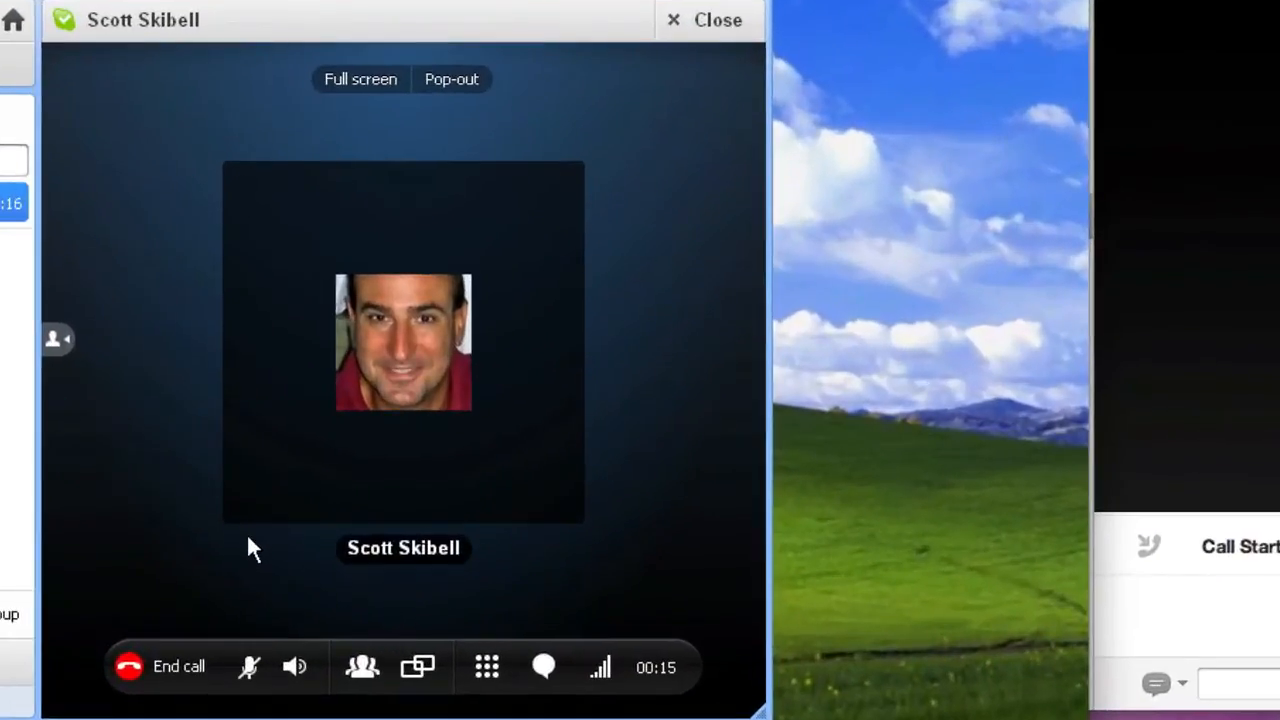
{"action": "mouse_move", "coordinate": [416, 668]}
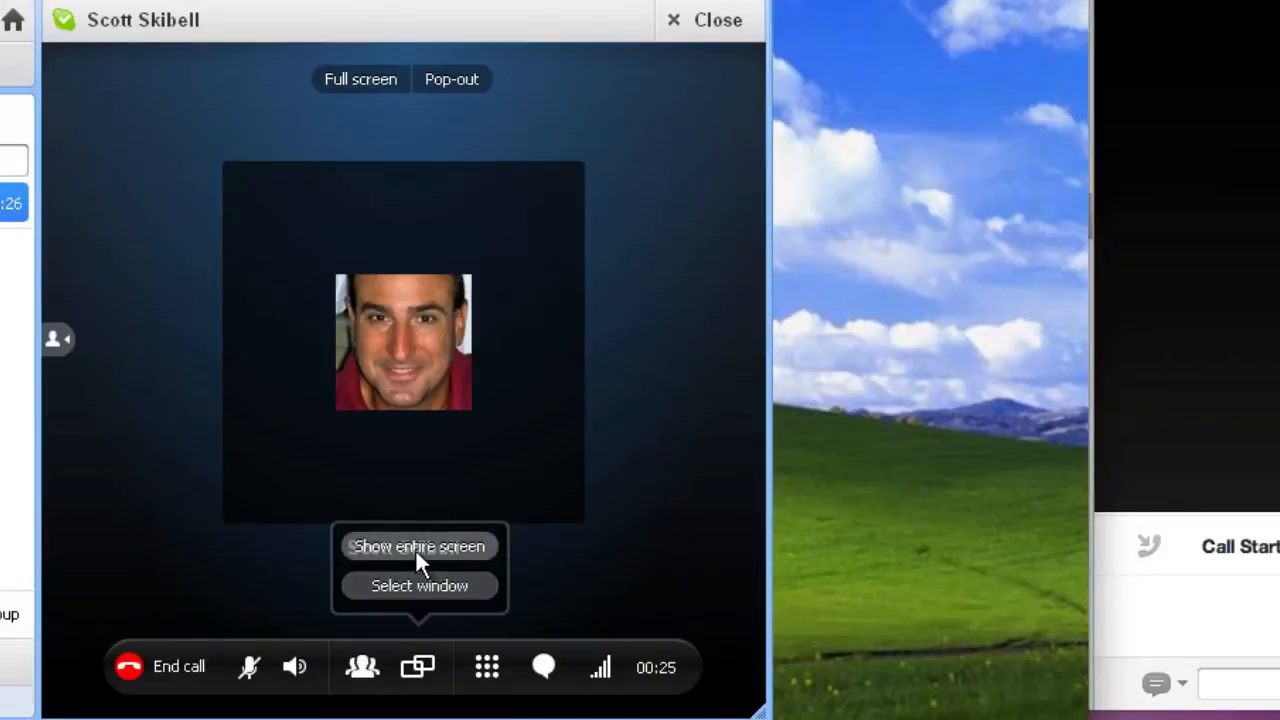
{"action": "mouse_move", "coordinate": [420, 586]}
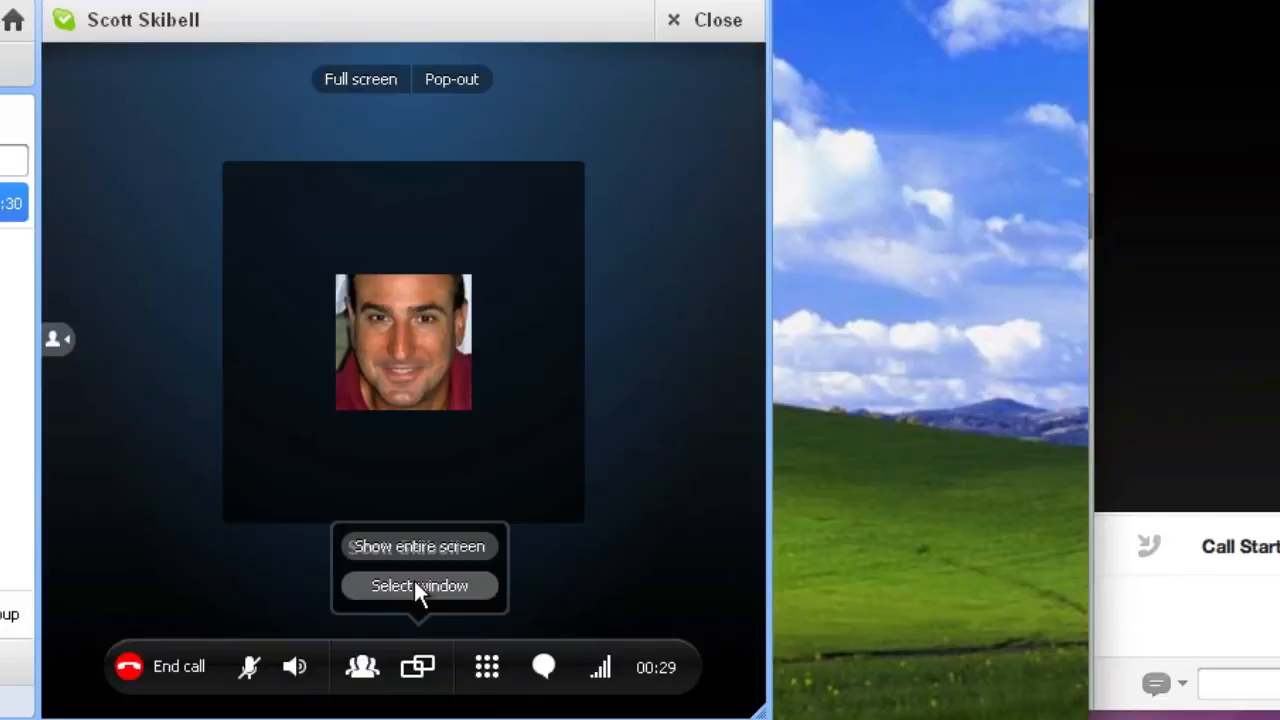
Step: Try the Select window sharing option from the call's share menu
{"action": "left_click", "coordinate": [418, 584]}
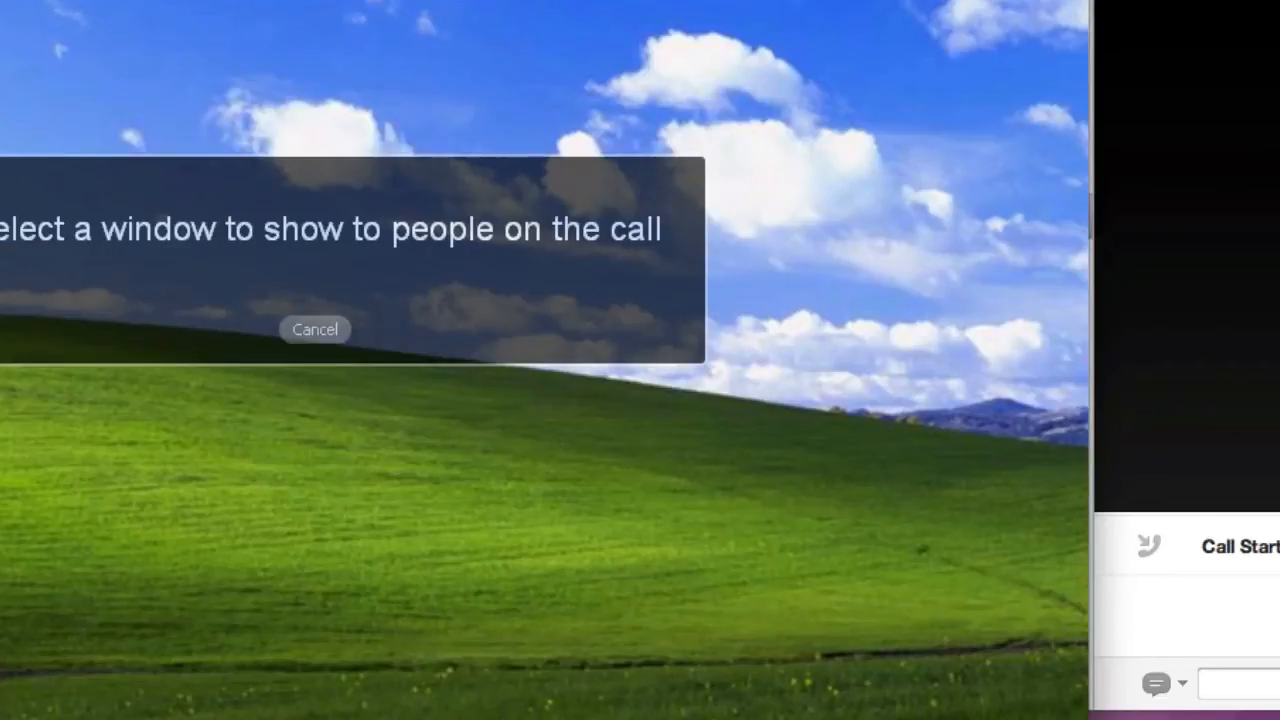
{"action": "mouse_move", "coordinate": [40, 50]}
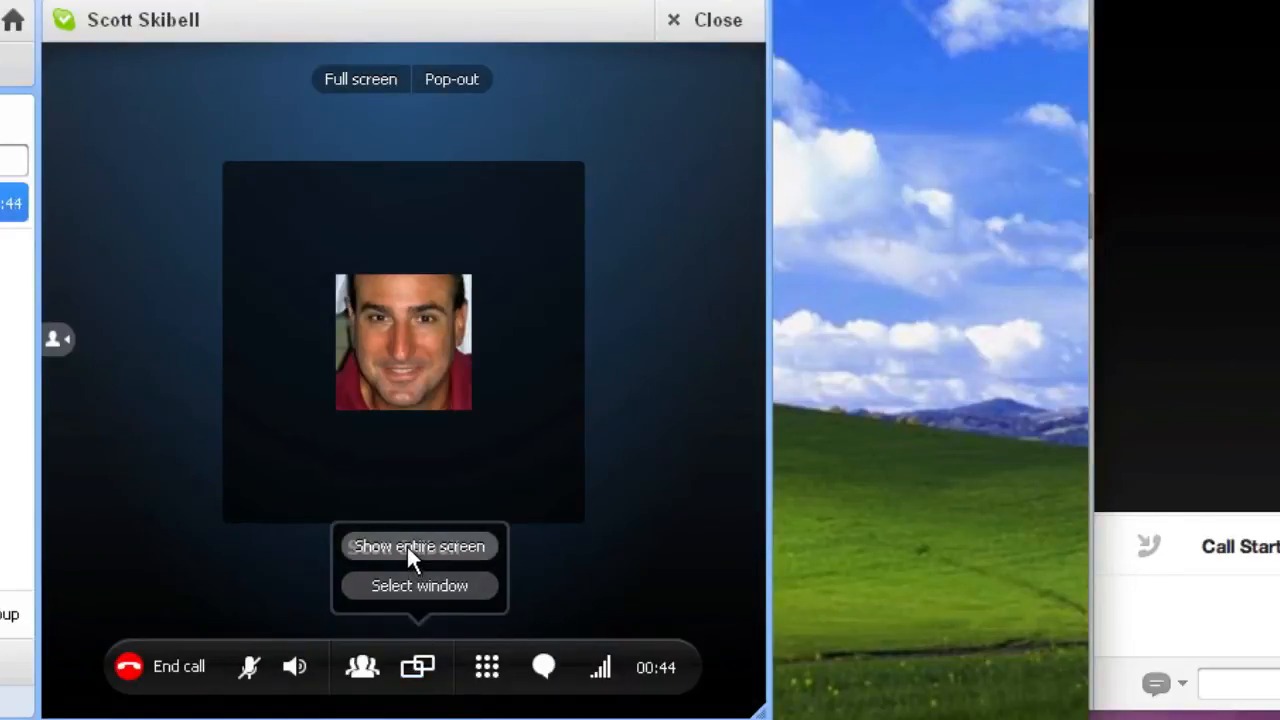
Step: Choose Show entire screen to share the full Windows desktop
{"action": "left_click", "coordinate": [420, 548]}
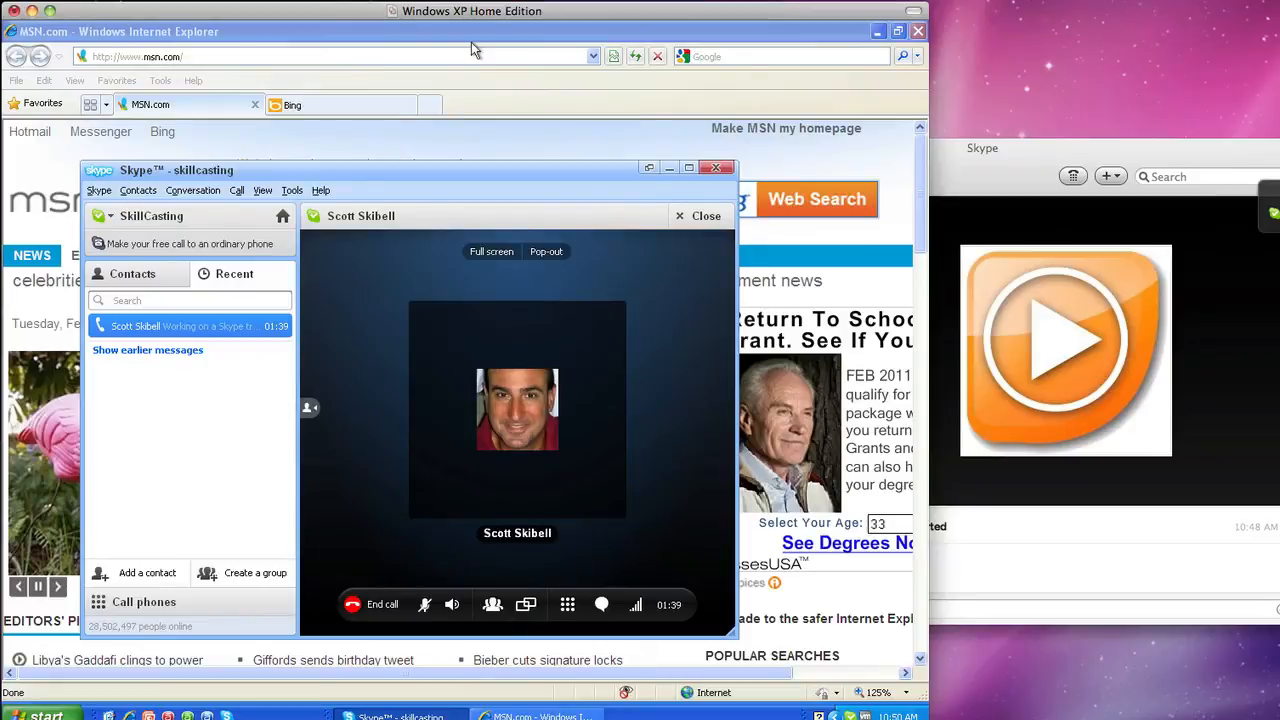
{"action": "mouse_move", "coordinate": [1024, 180]}
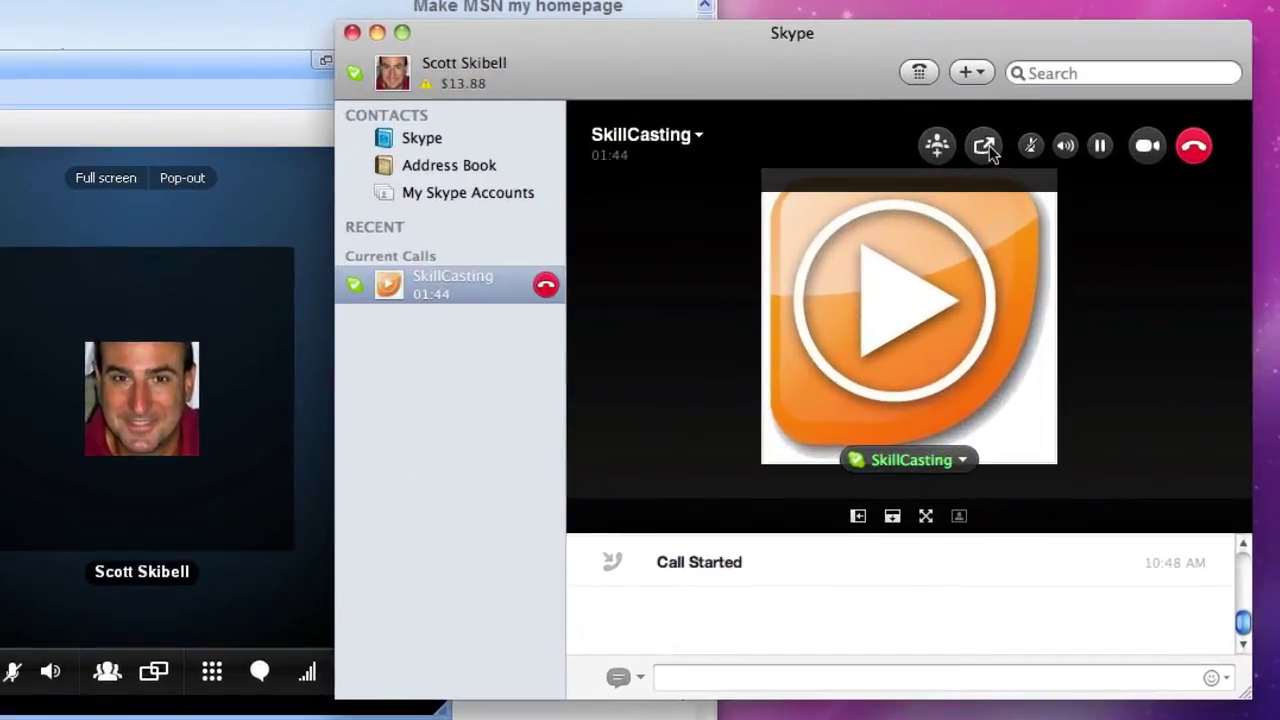
Step: Choose Share Screen from the Mac call bar and confirm with OK
{"action": "left_click", "coordinate": [984, 146]}
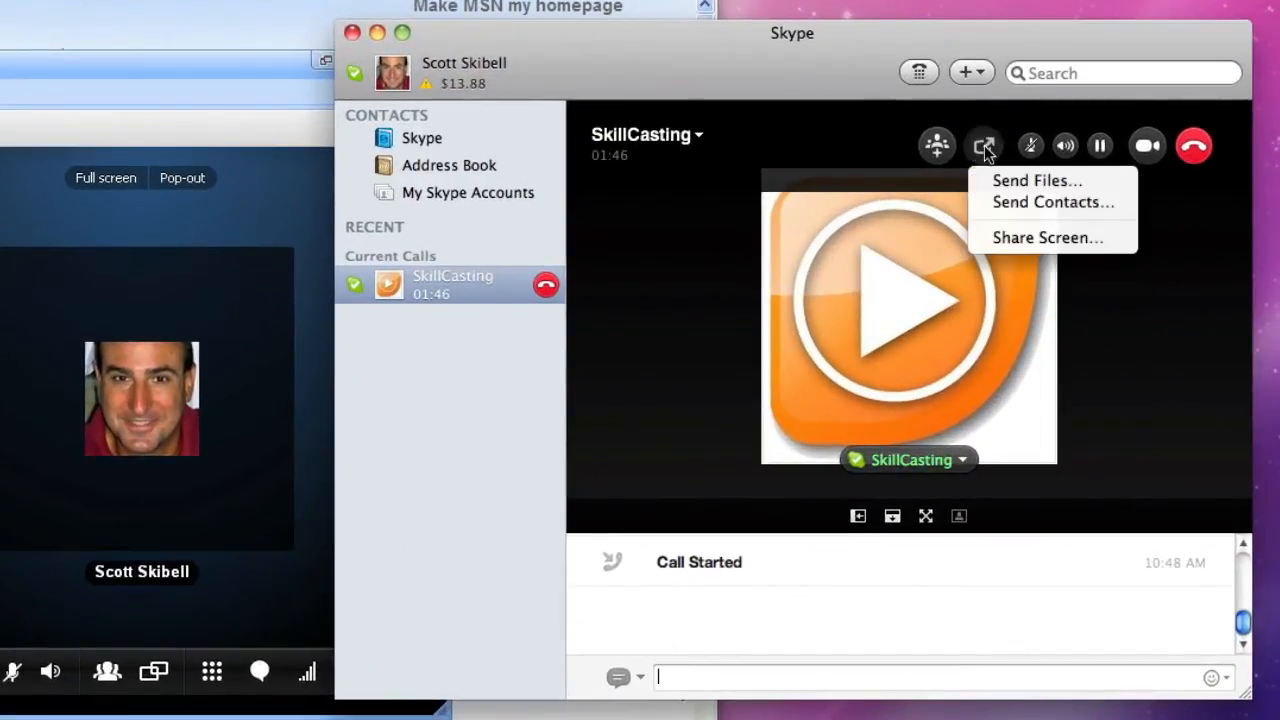
{"action": "mouse_move", "coordinate": [1010, 250]}
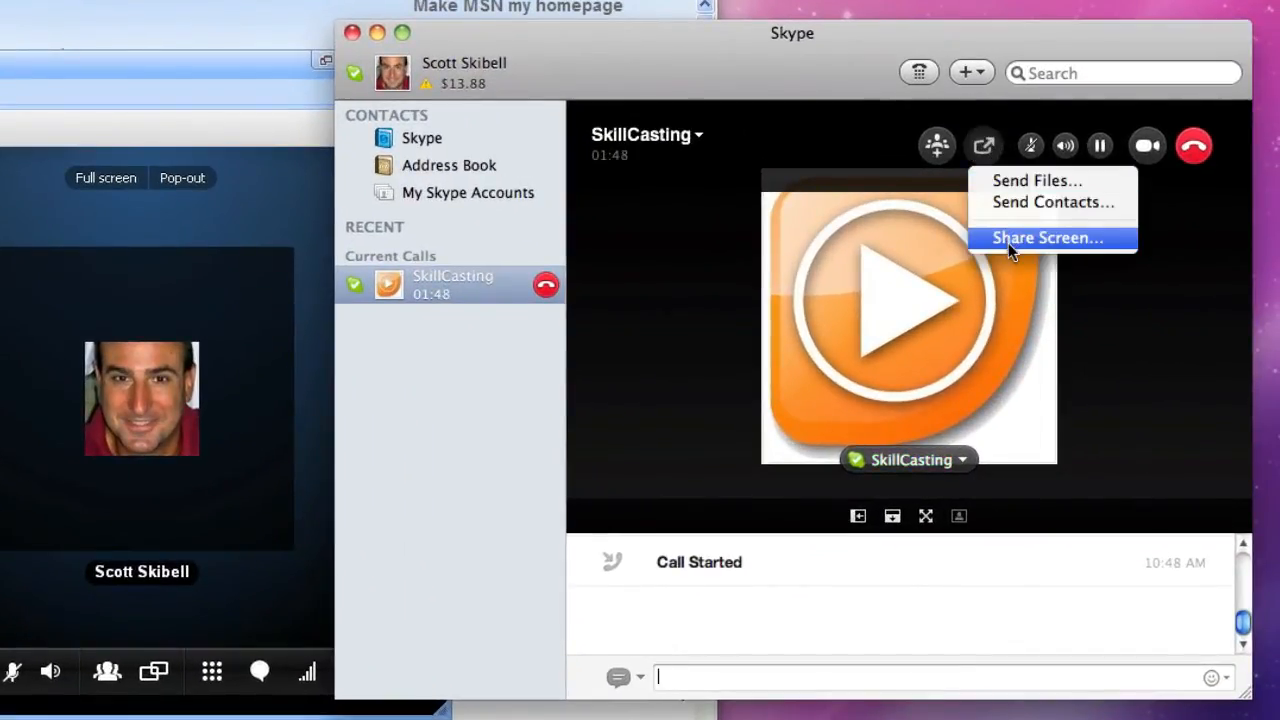
{"action": "left_click", "coordinate": [1052, 238]}
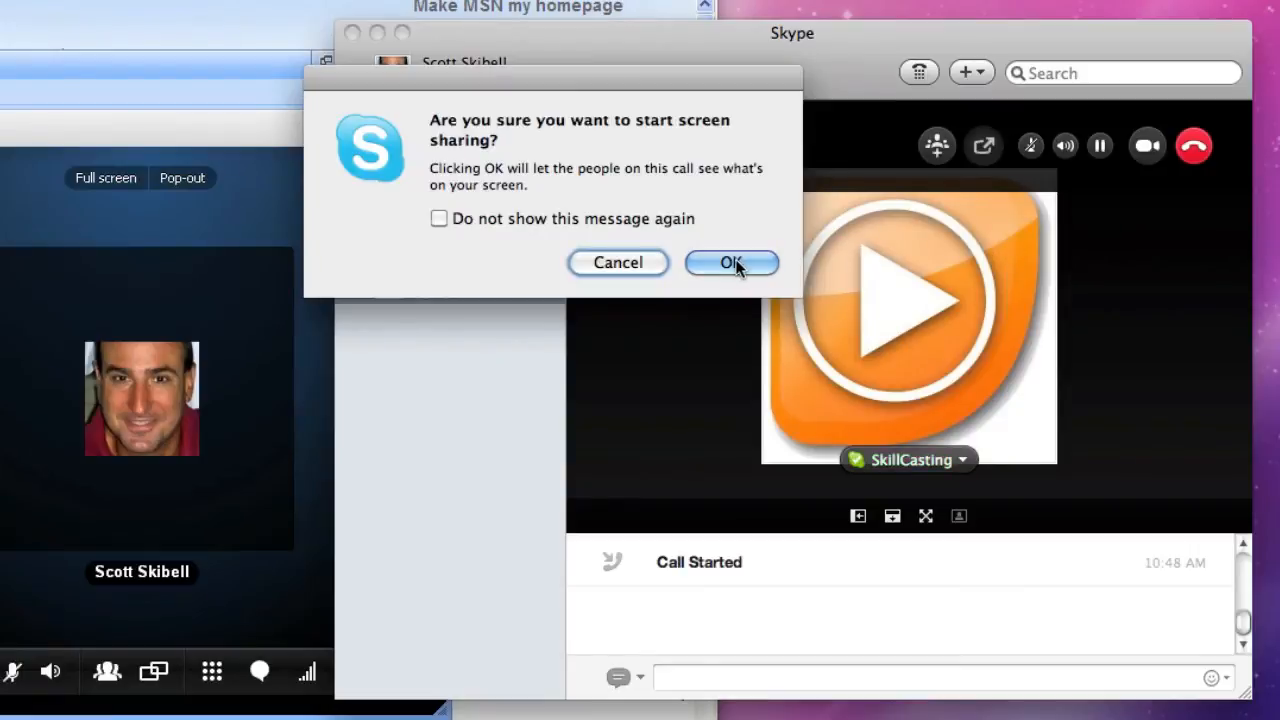
{"action": "left_click", "coordinate": [730, 262]}
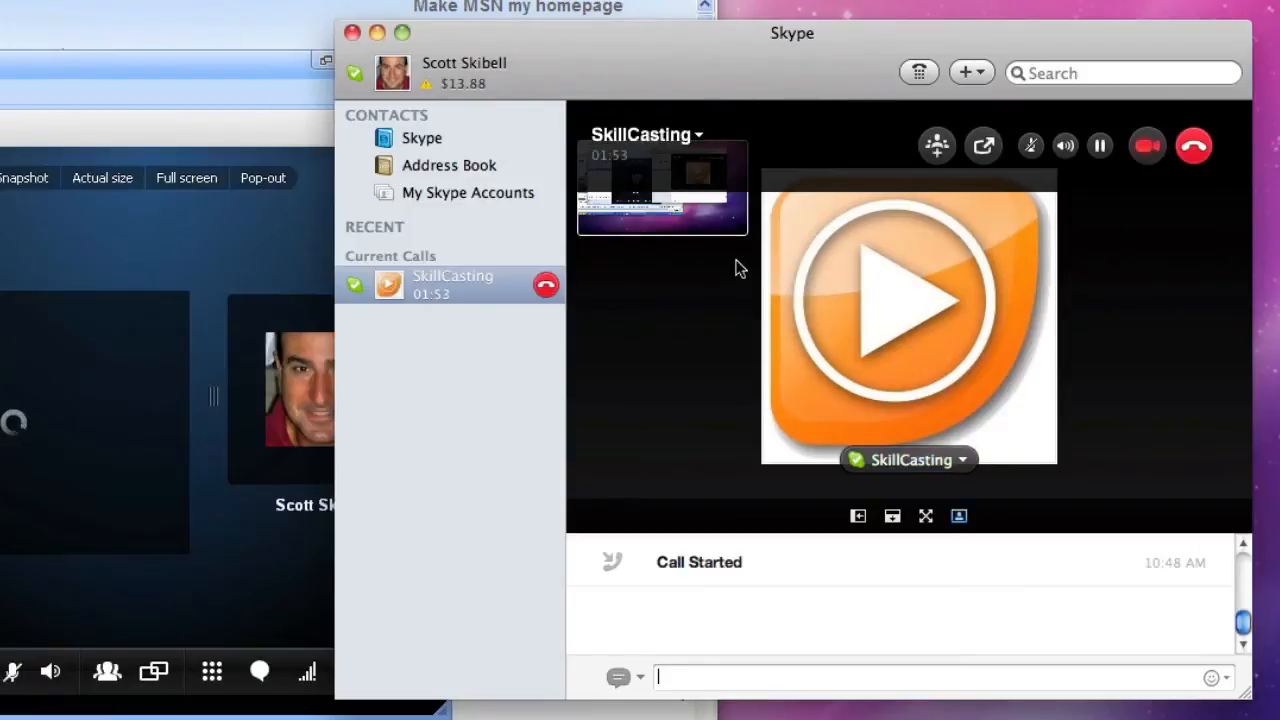